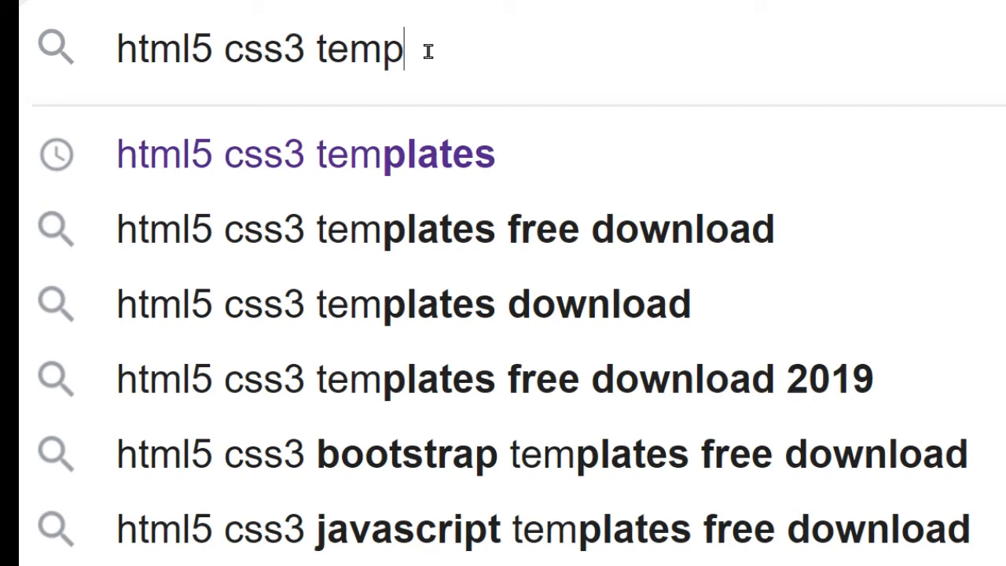
Search Google for "html5 css3 template" to find the HTML5 UP site.
type("late")
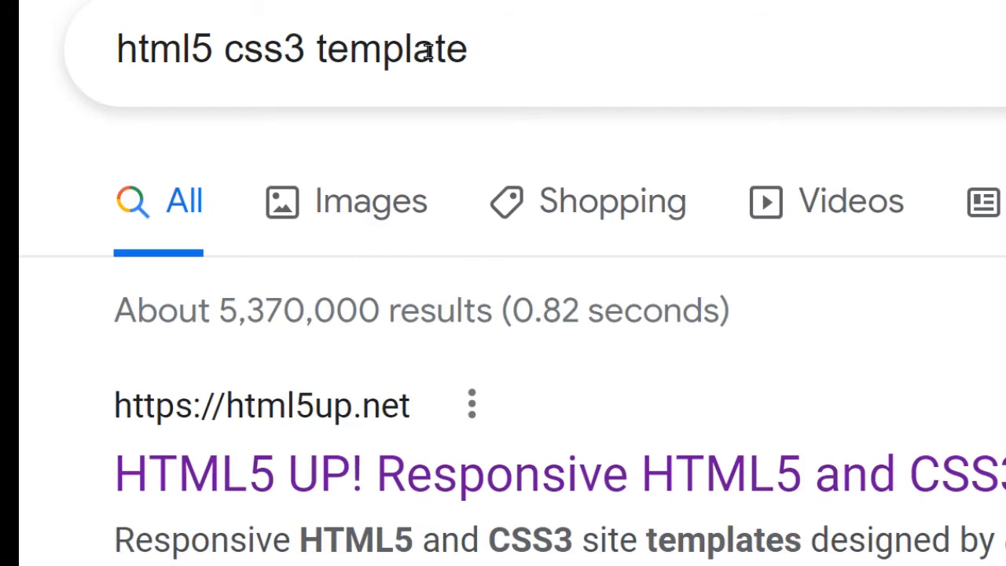
mouse_move(491, 337)
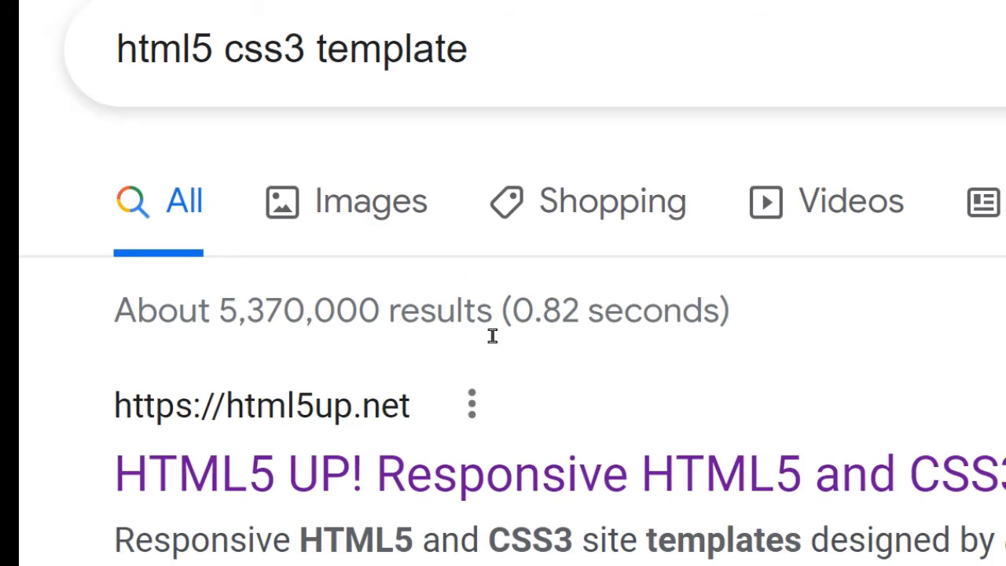
mouse_move(564, 119)
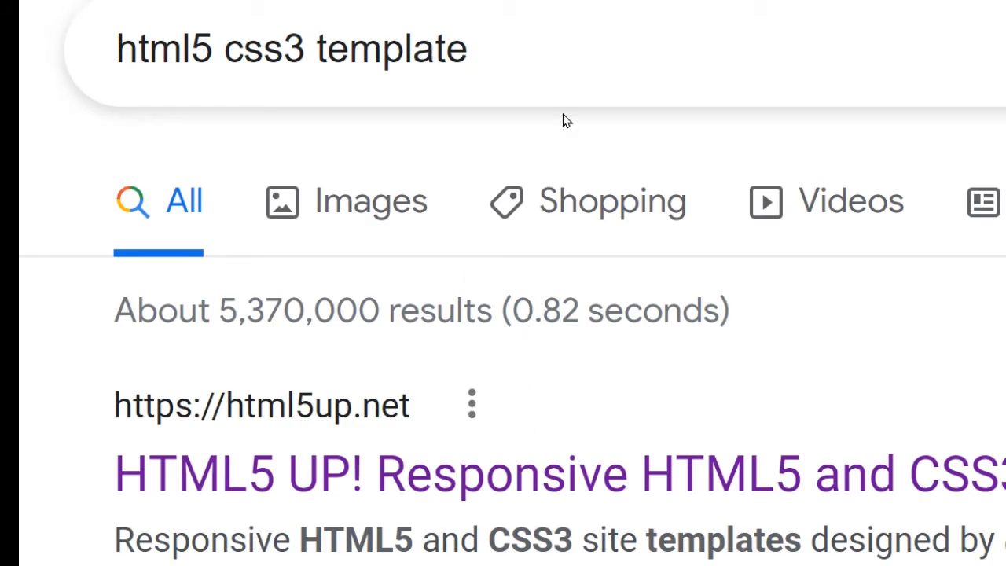
mouse_move(568, 44)
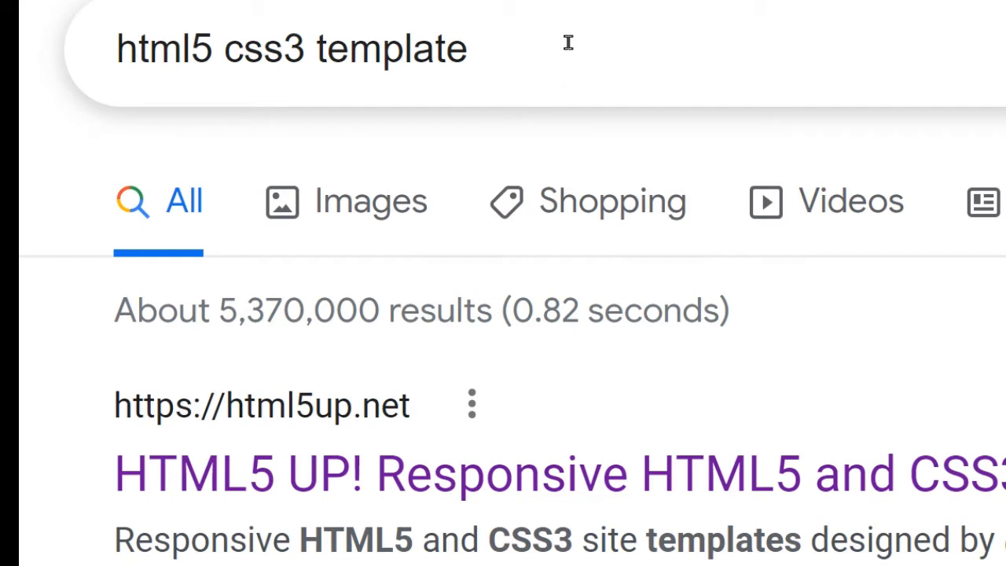
mouse_move(495, 471)
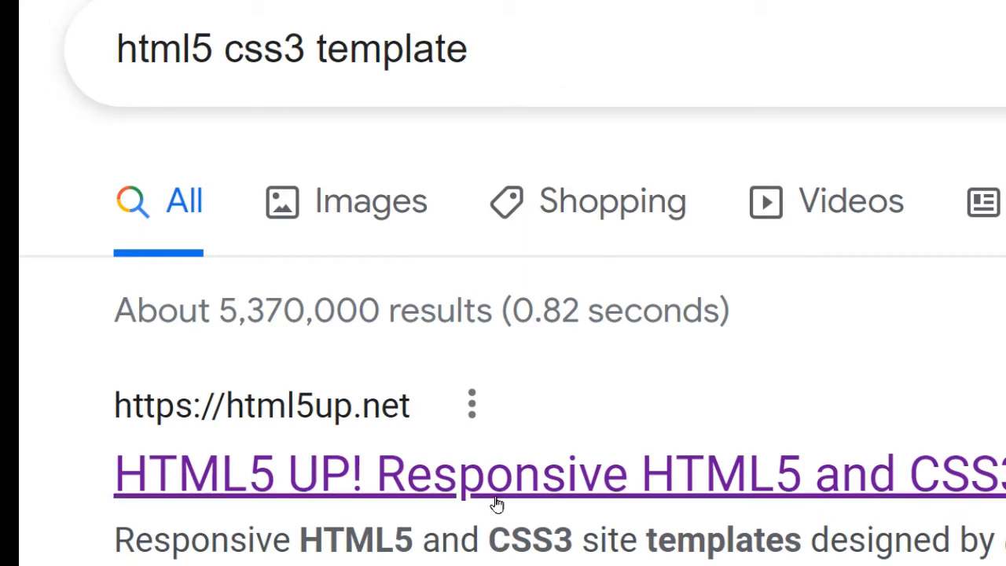
Browse the HTML5 UP gallery down to Helios and start its free download.
left_click(495, 472)
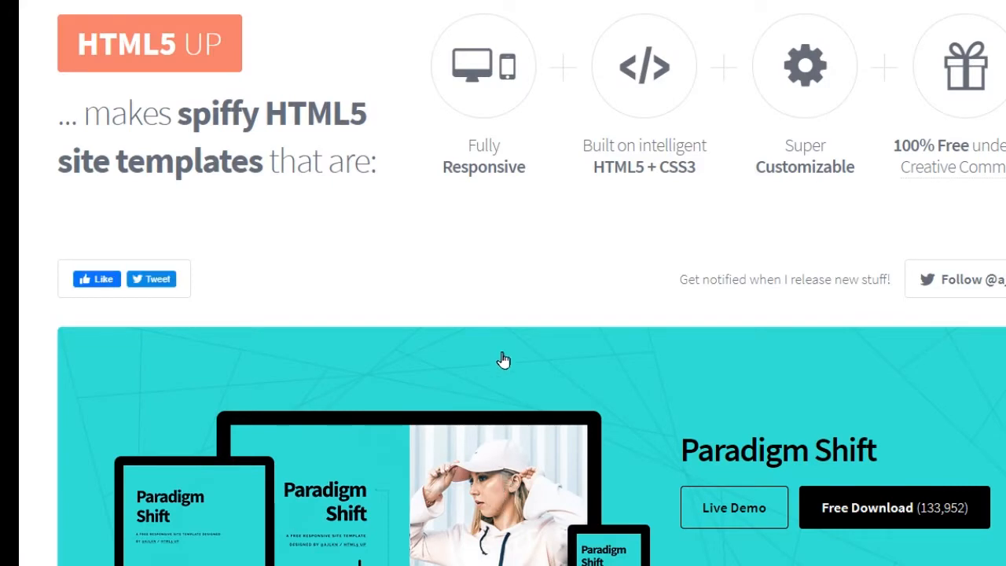
scroll("down", 3)
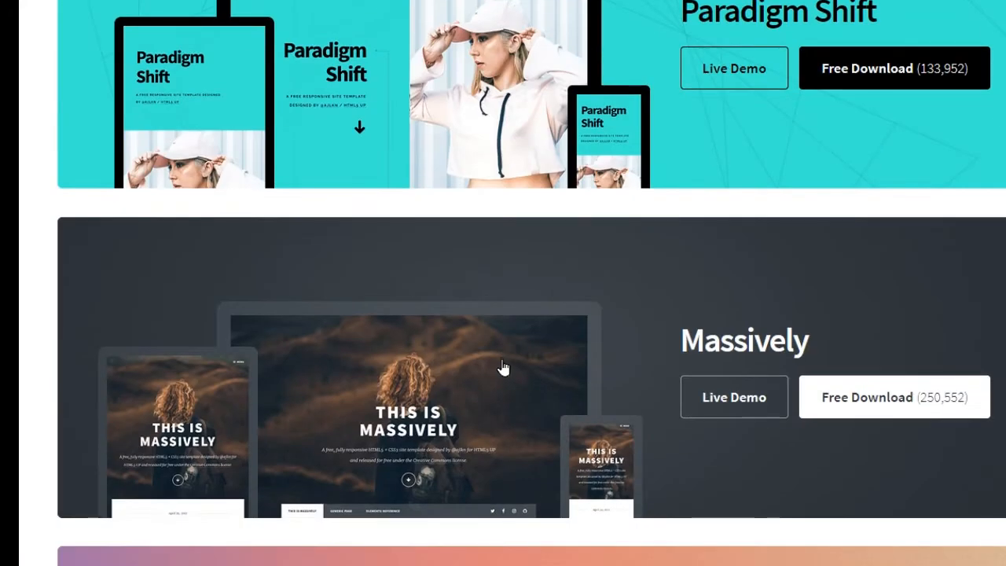
scroll("down", 3)
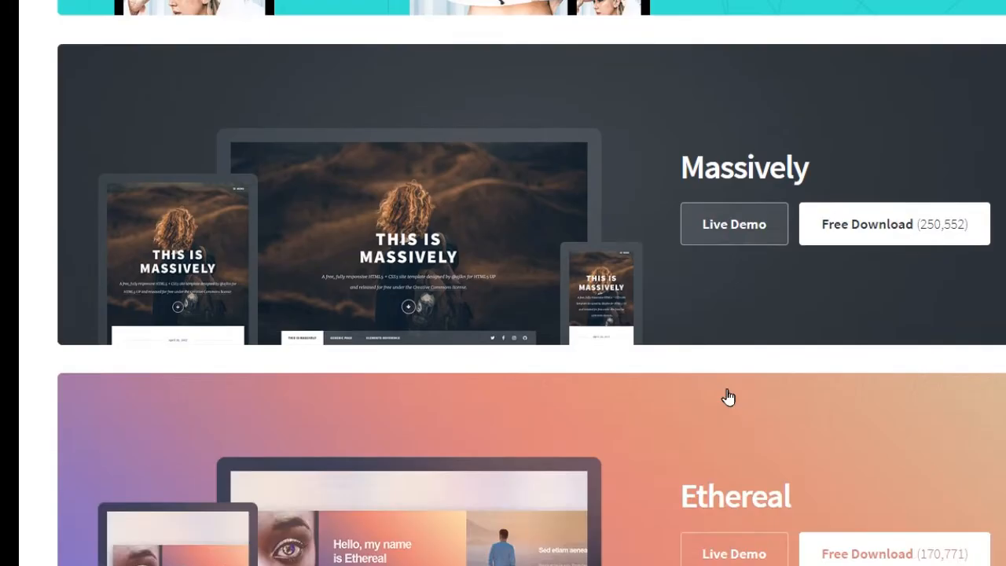
scroll("down", 3)
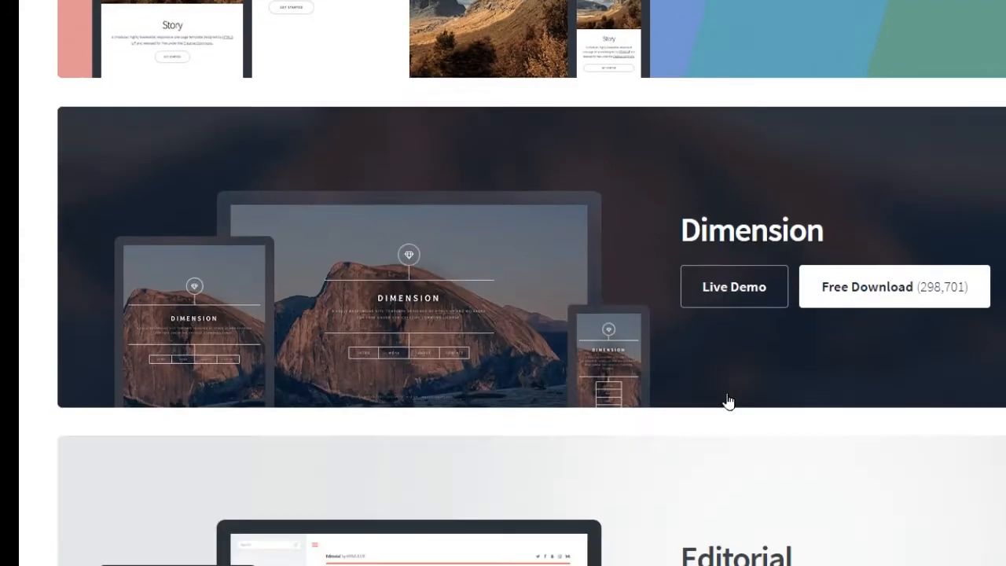
scroll("down", 3)
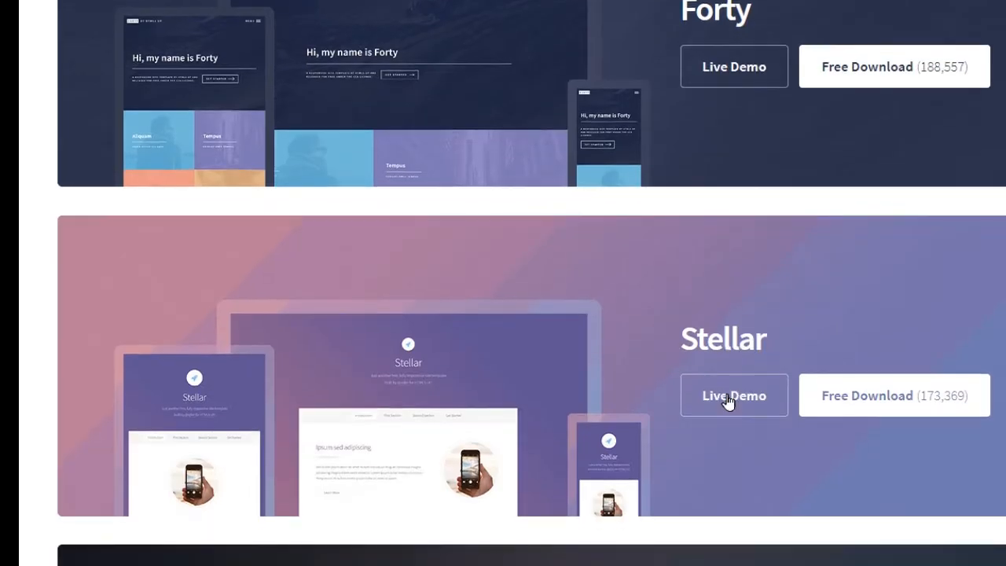
scroll("down", 3)
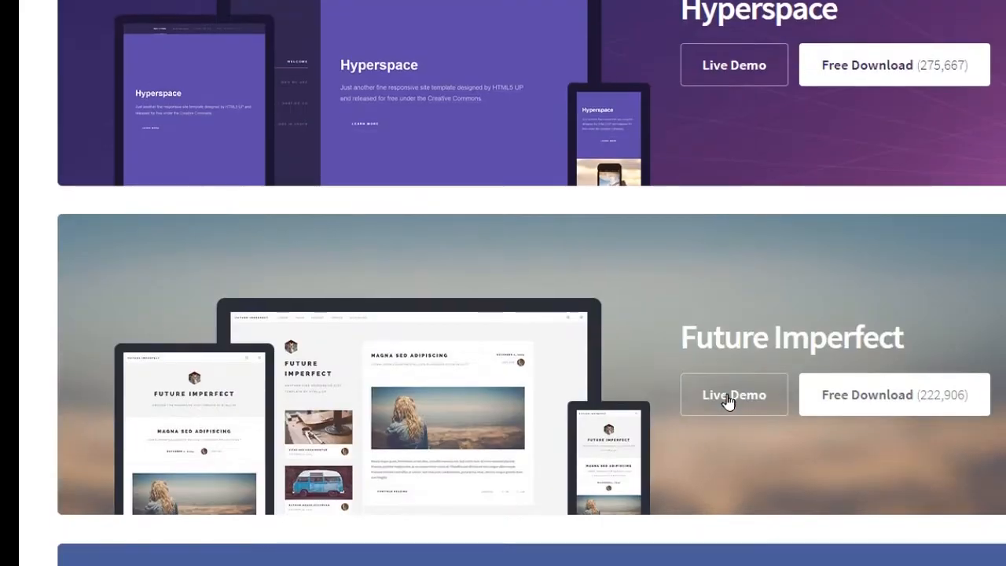
scroll("down", 3)
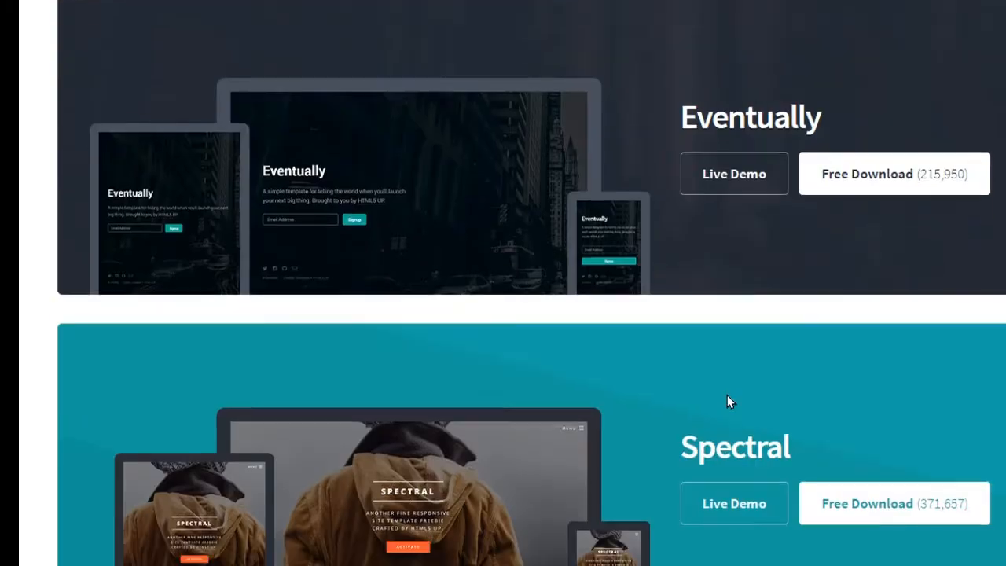
scroll("down", 3)
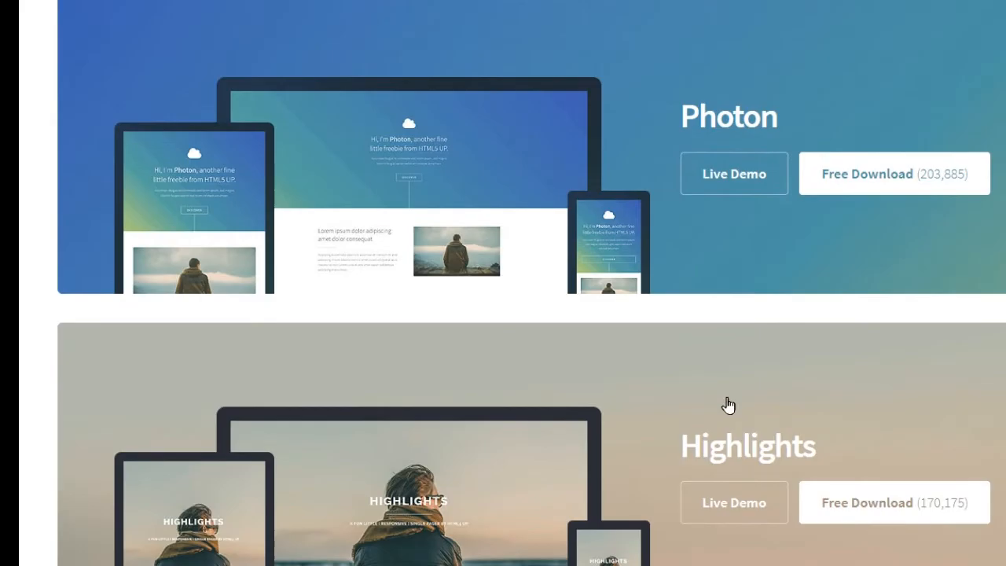
scroll("down", 3)
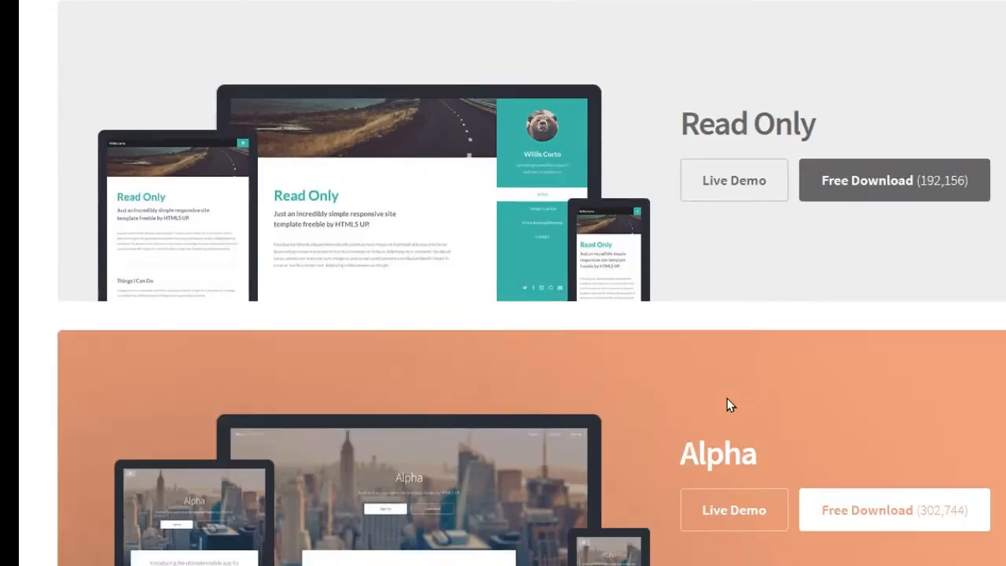
scroll("down", 3)
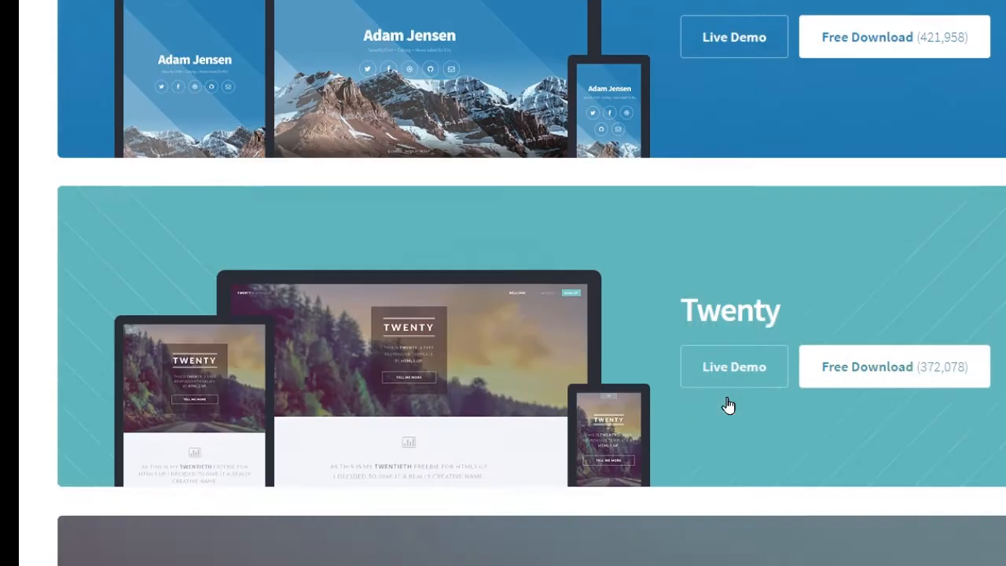
scroll("down", 3)
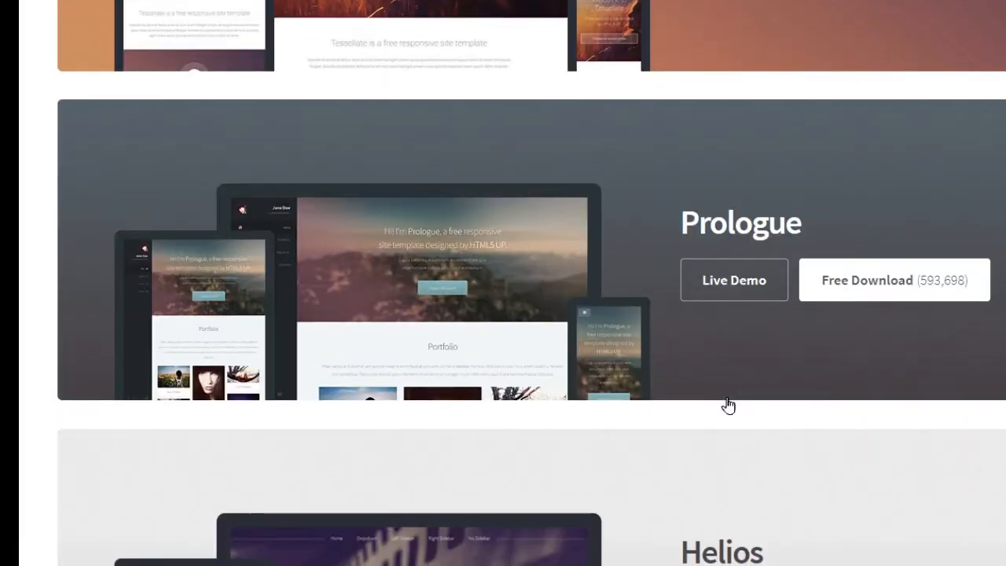
scroll("down", 3)
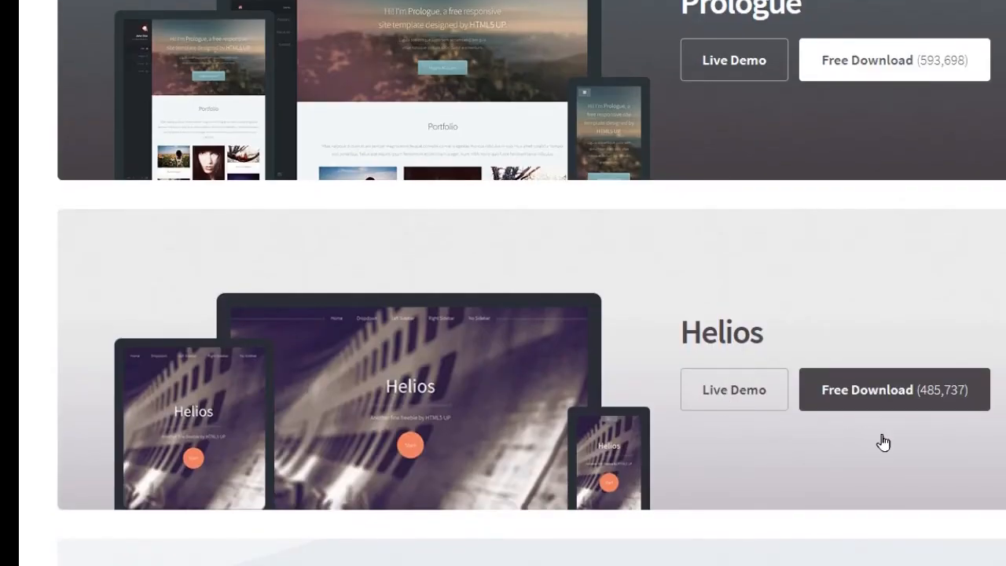
left_click(893, 390)
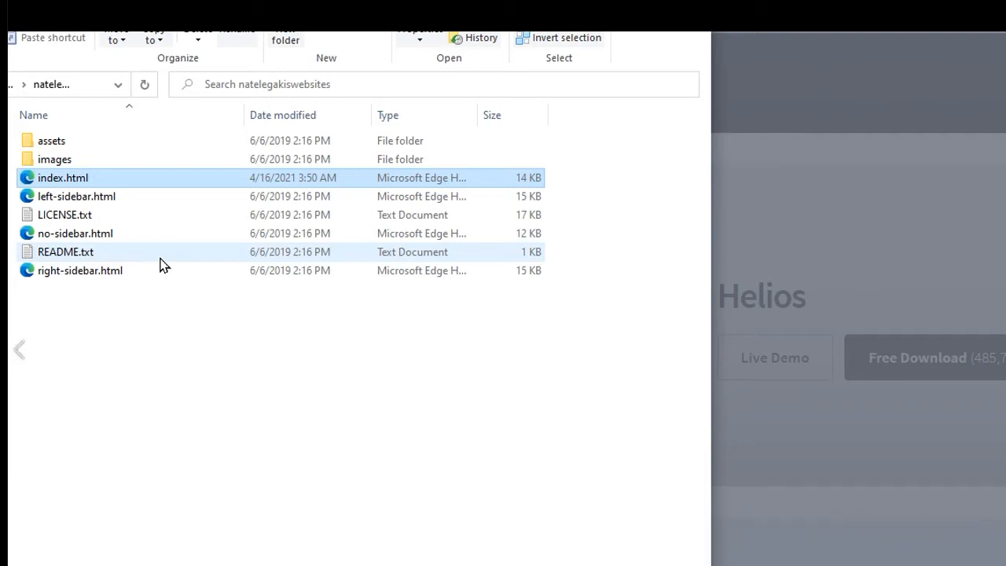
mouse_move(164, 264)
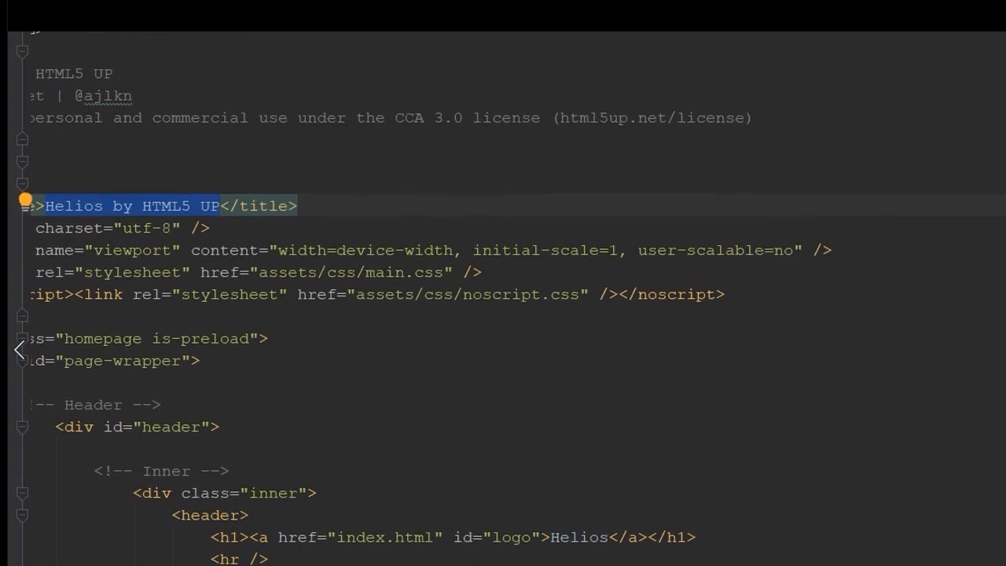
Bring the <head> section with the <title> tag of index.html into view.
scroll("up", 3)
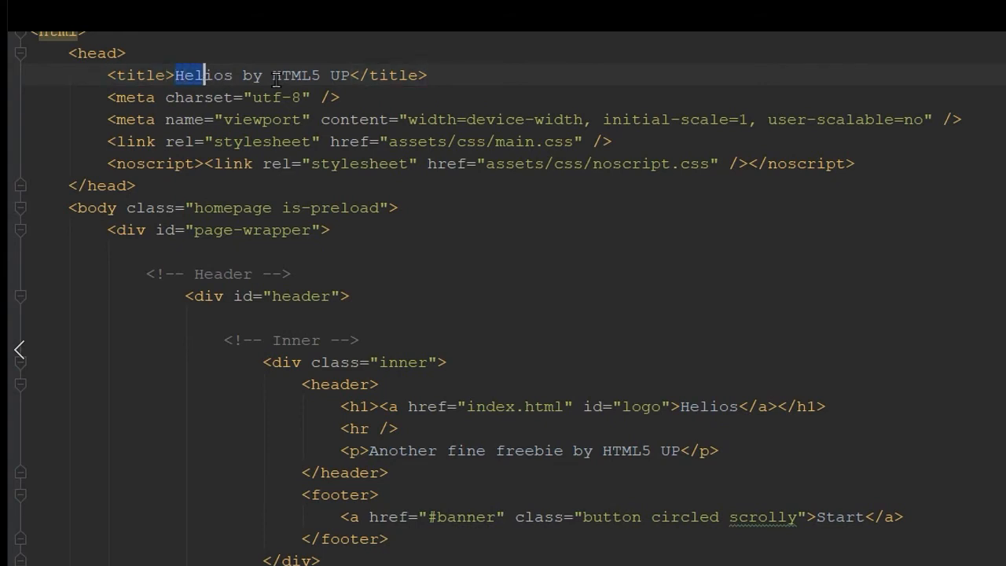
Change the page title to 'Nate Legakis Website Services' and move to the header logo text.
left_click_drag(176, 76, 352, 75)
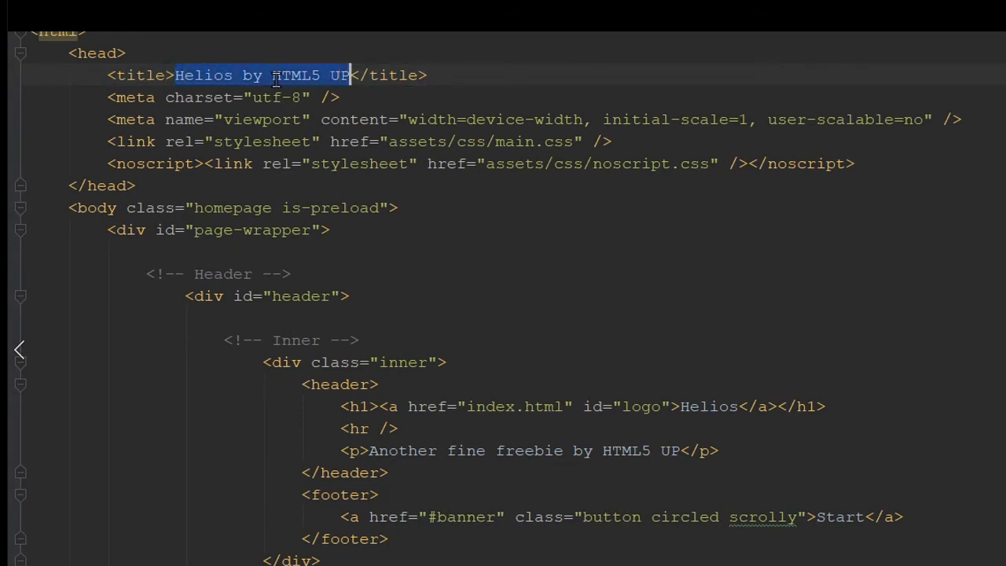
type("Nate Legakis")
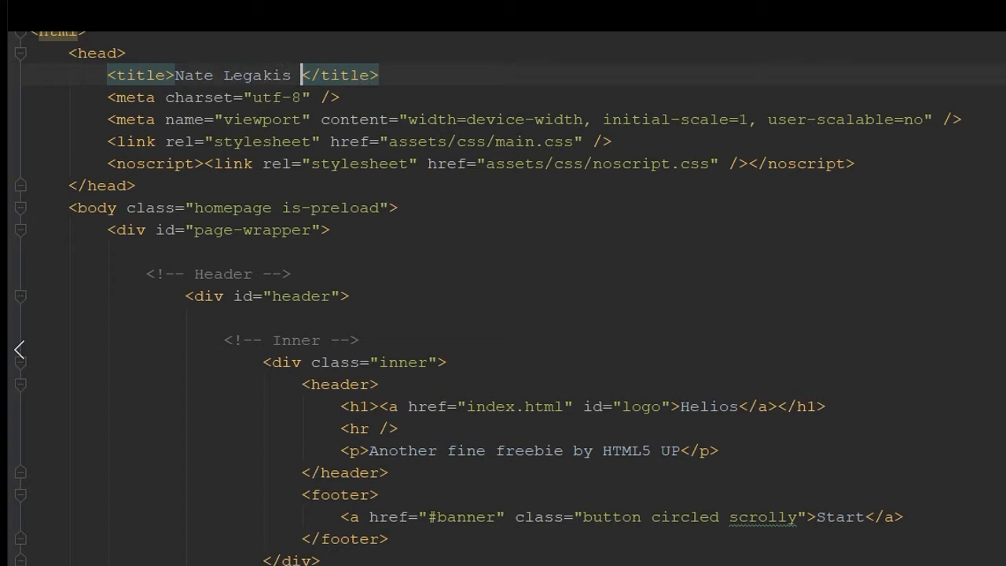
type("Website Servi")
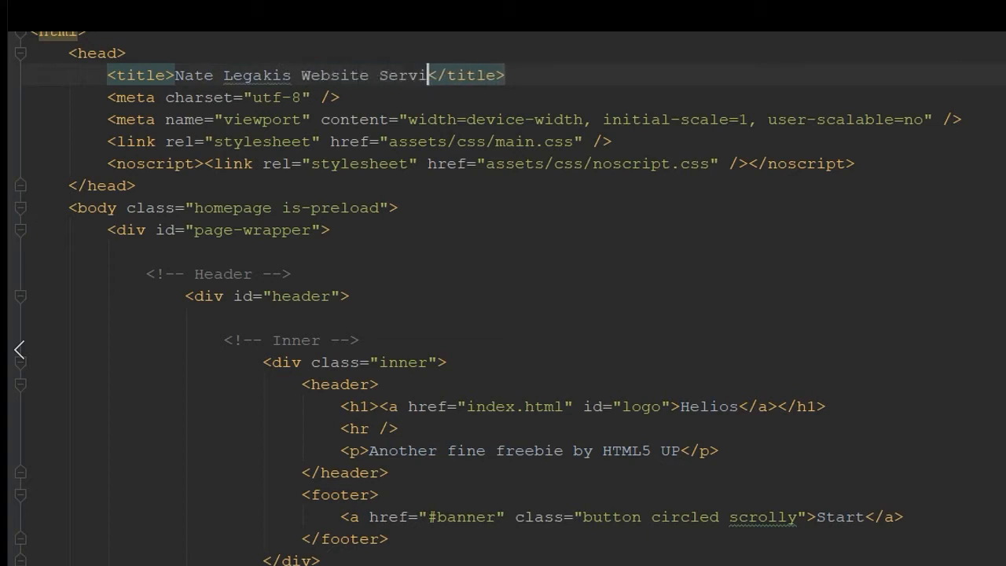
type("ces")
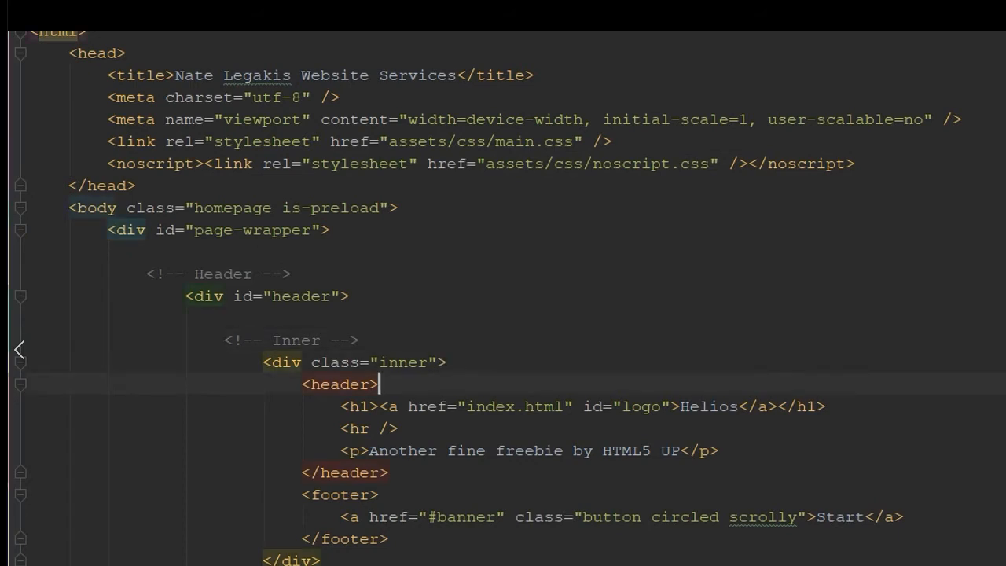
left_click(662, 406)
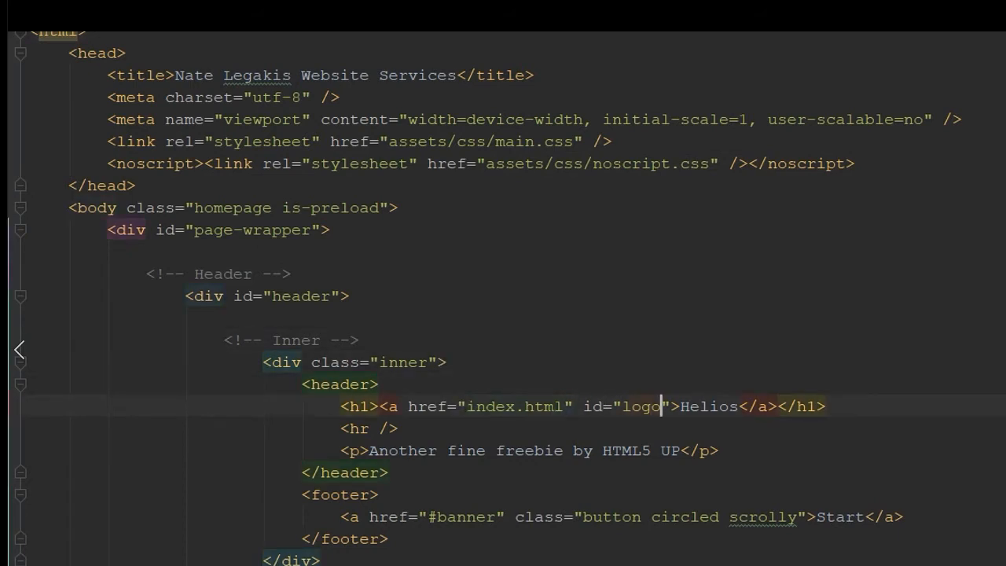
double_click(704, 405)
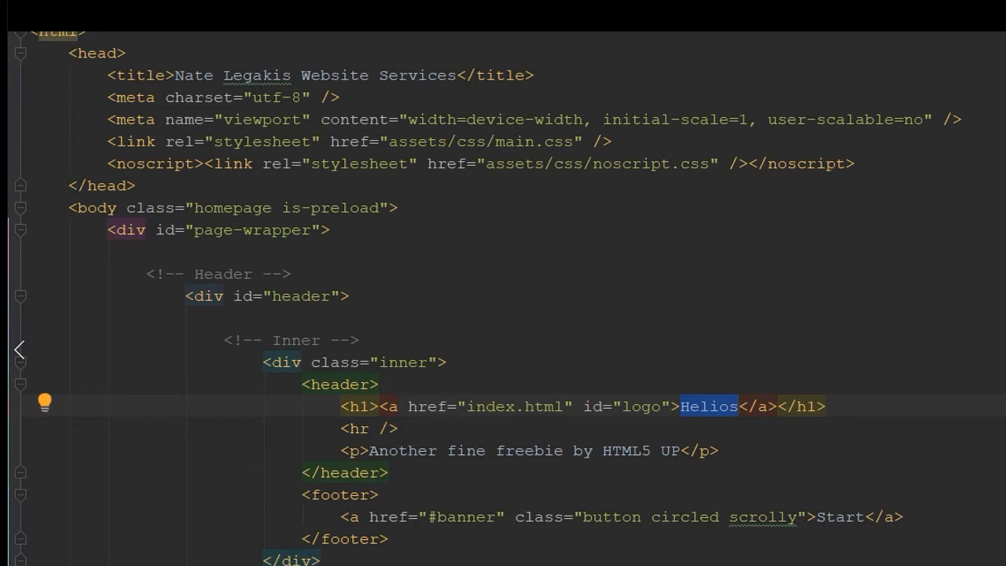
Replace the 'Helios' logo link text with 'Nate Legakis Website Services'.
left_click(688, 406)
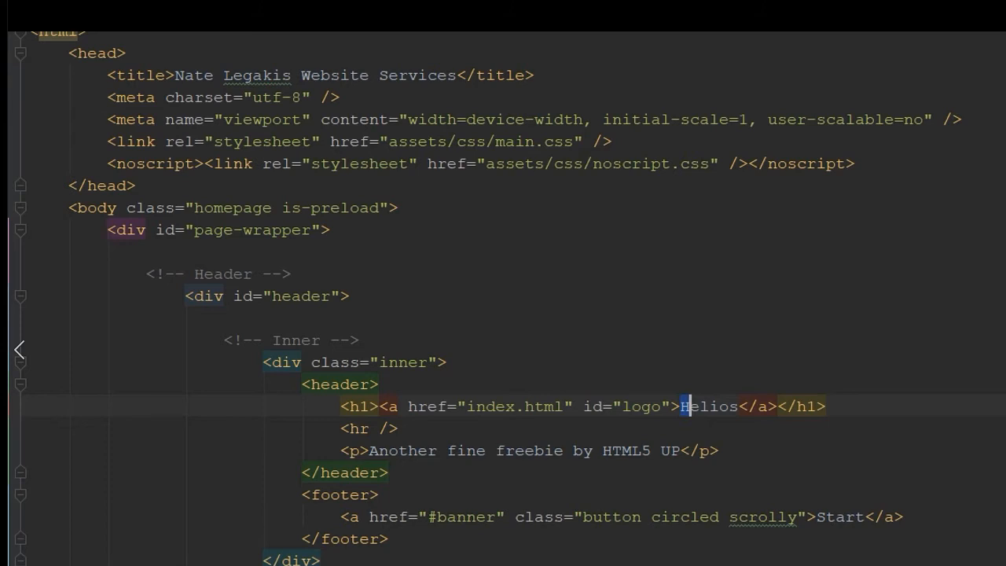
type("N")
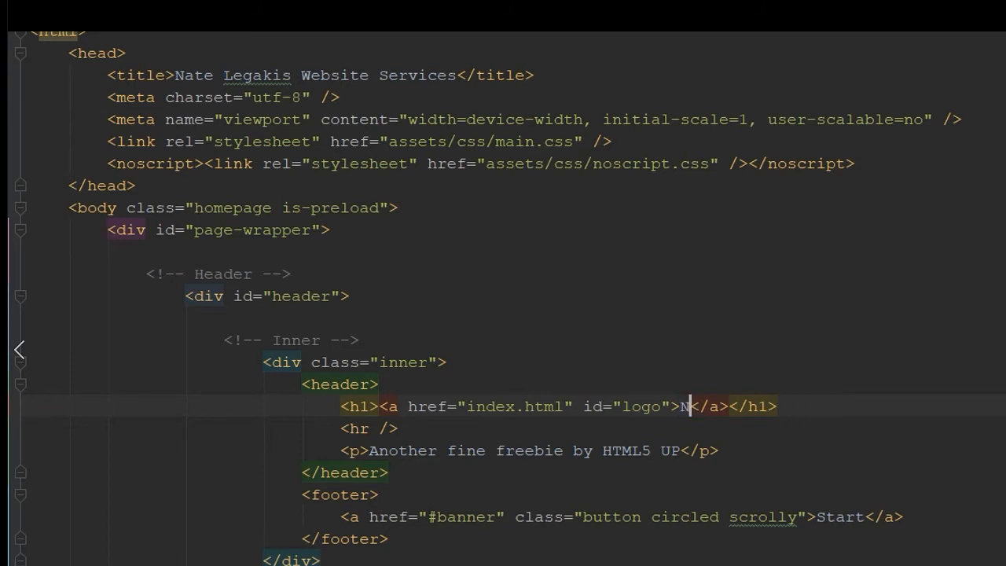
type("ate Legakis Wer")
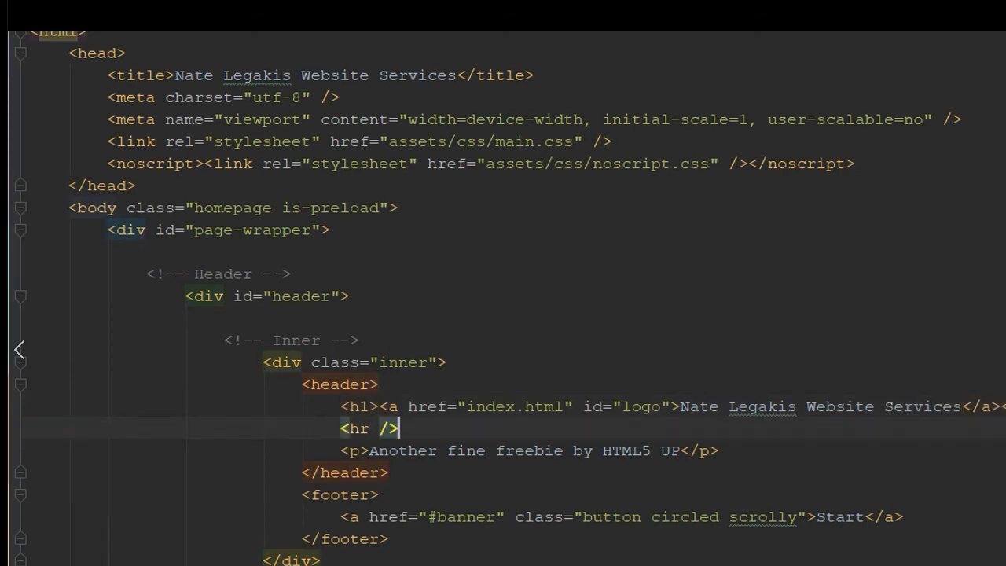
left_click(371, 450)
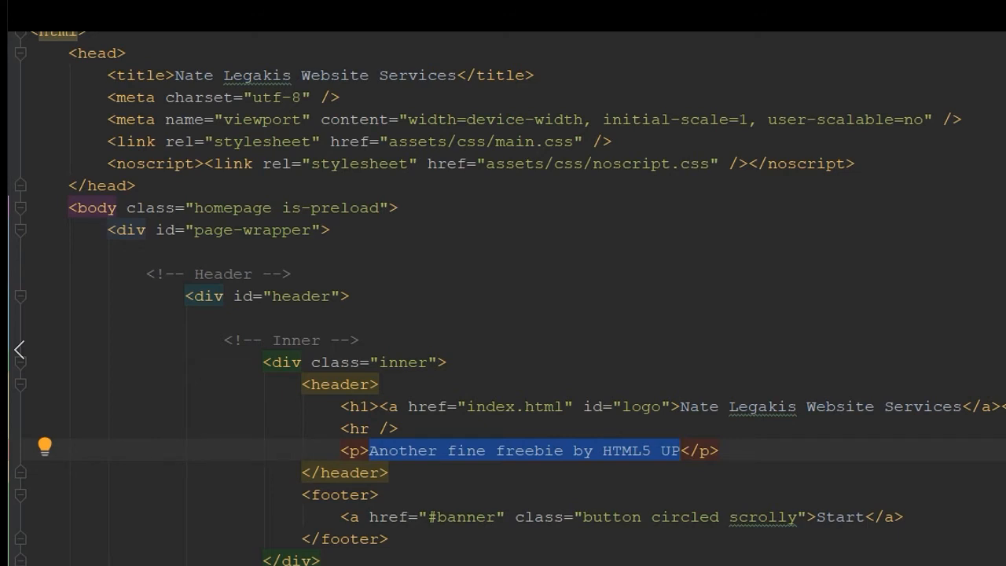
Rewrite the header tagline as 'jQuery, HTML, and CSS Web Developer', discarding the 'Call me' start.
type("Call me </p>")
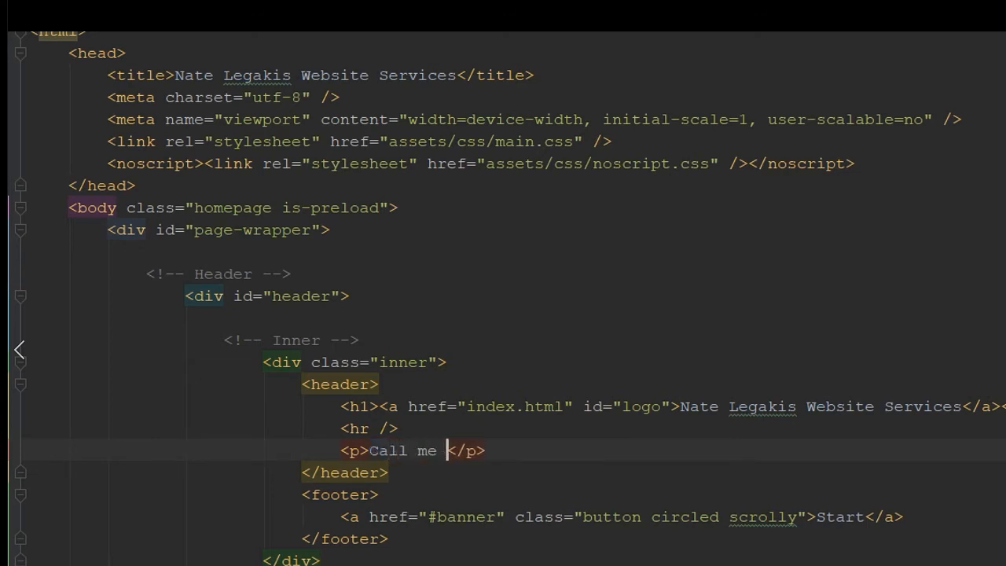
key("Backspace")
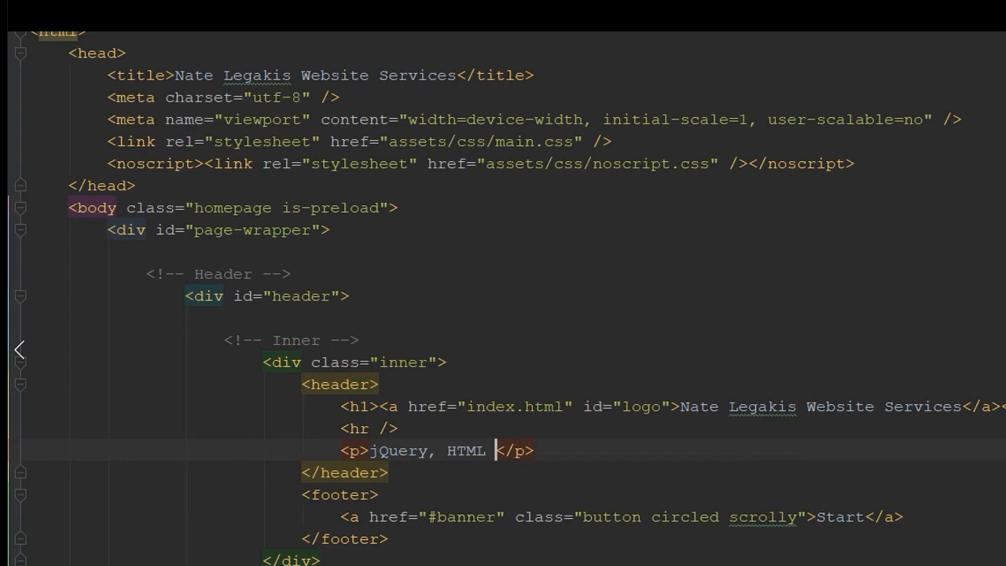
type(", and CSS")
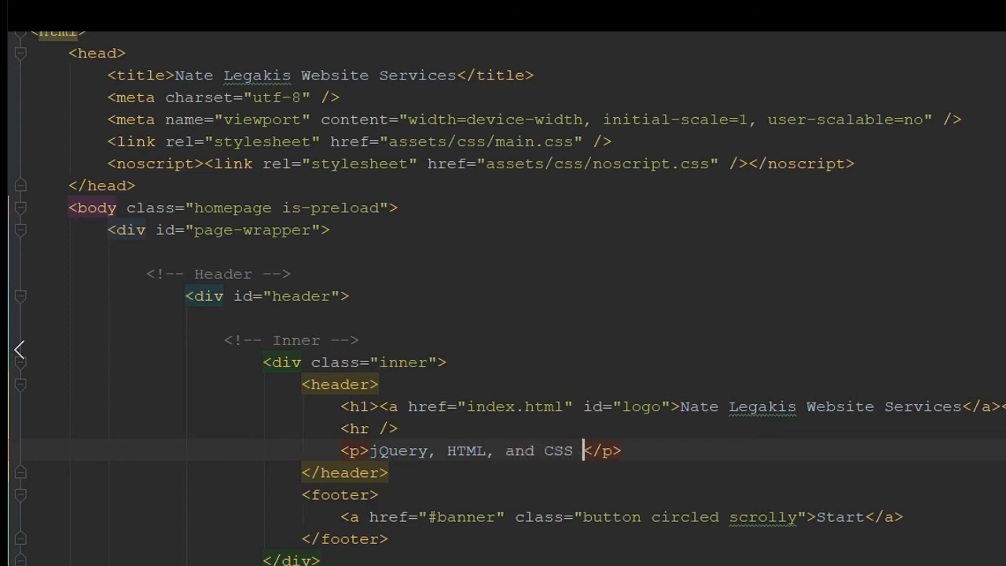
type("Web Deve")
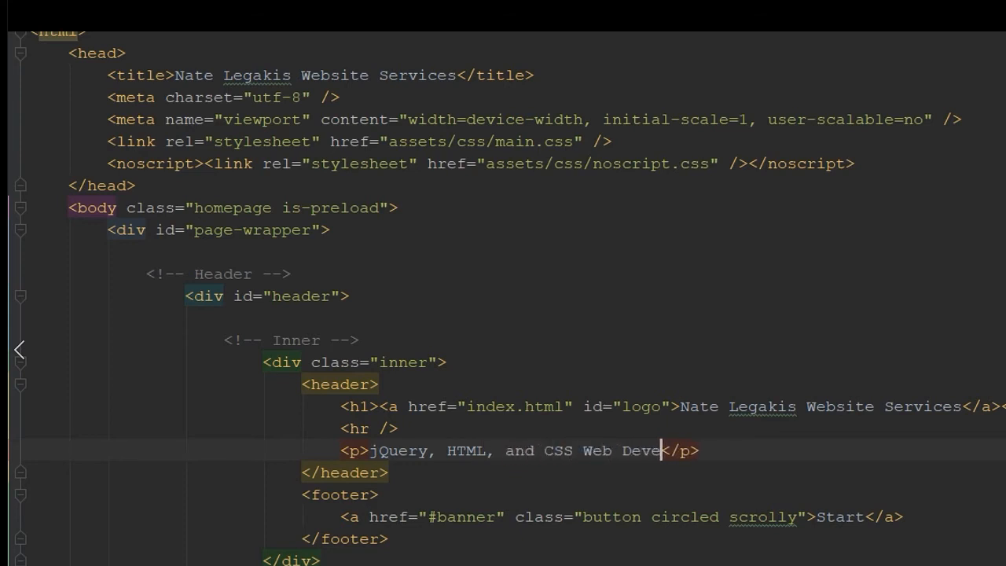
type("loper")
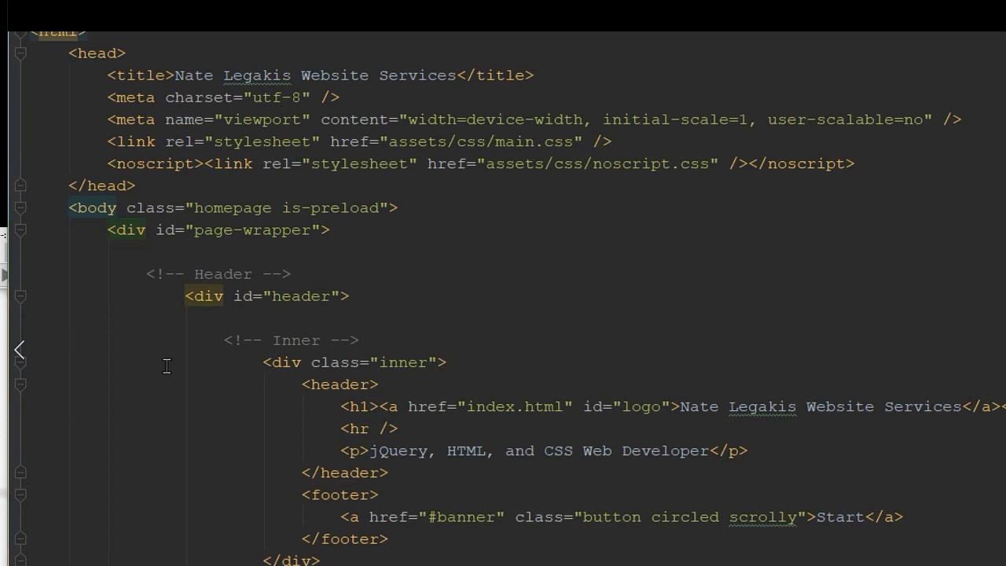
Rename the first dropdown item 'Lorem ipsum dolor' to 'Services' and point its href at services.html.
scroll("down", 3)
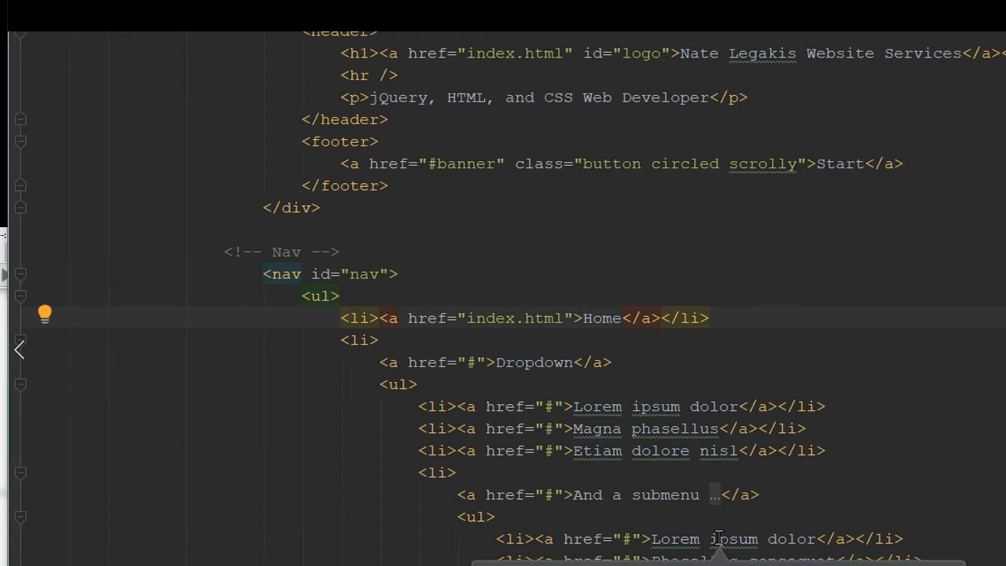
left_click(591, 406)
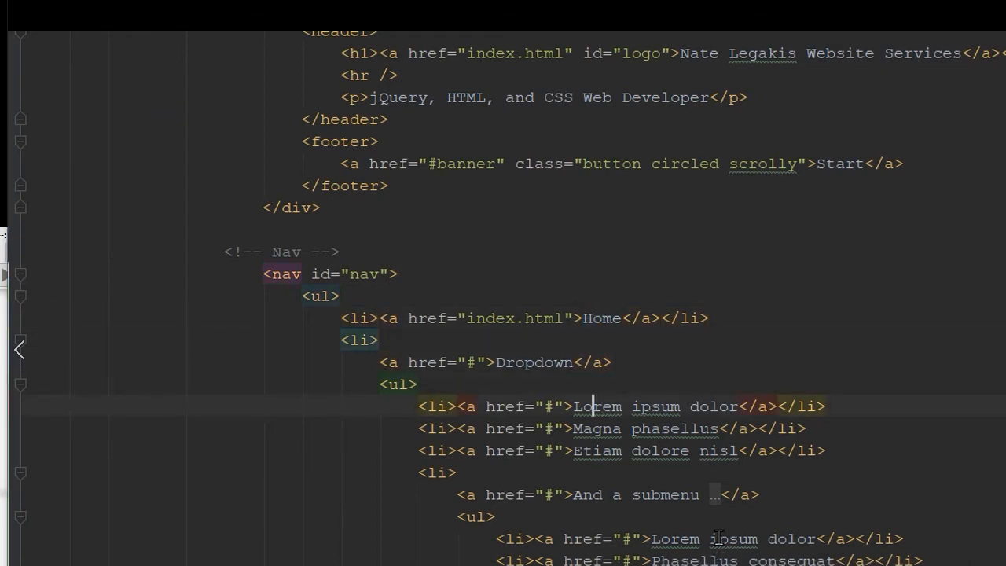
double_click(597, 406)
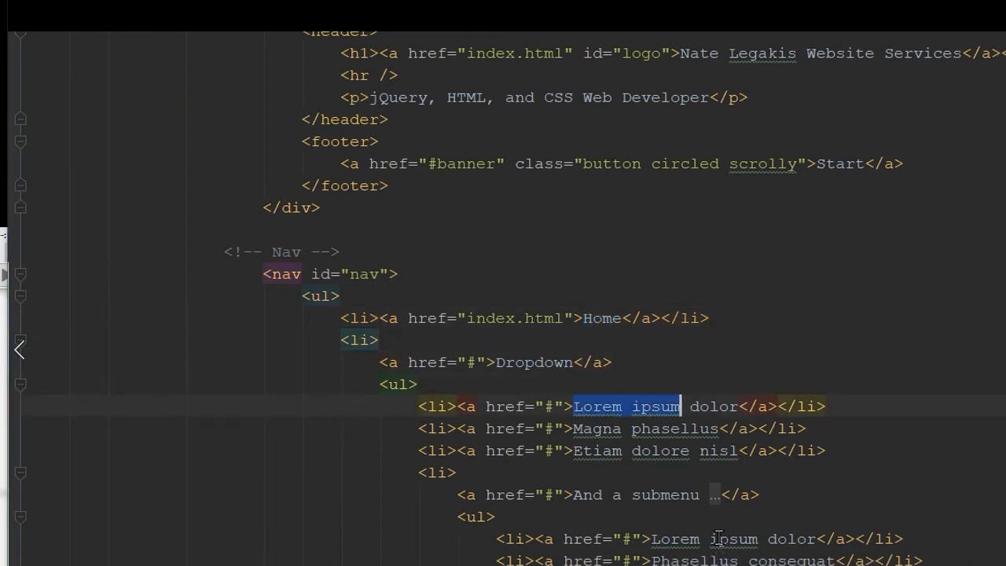
double_click(717, 405)
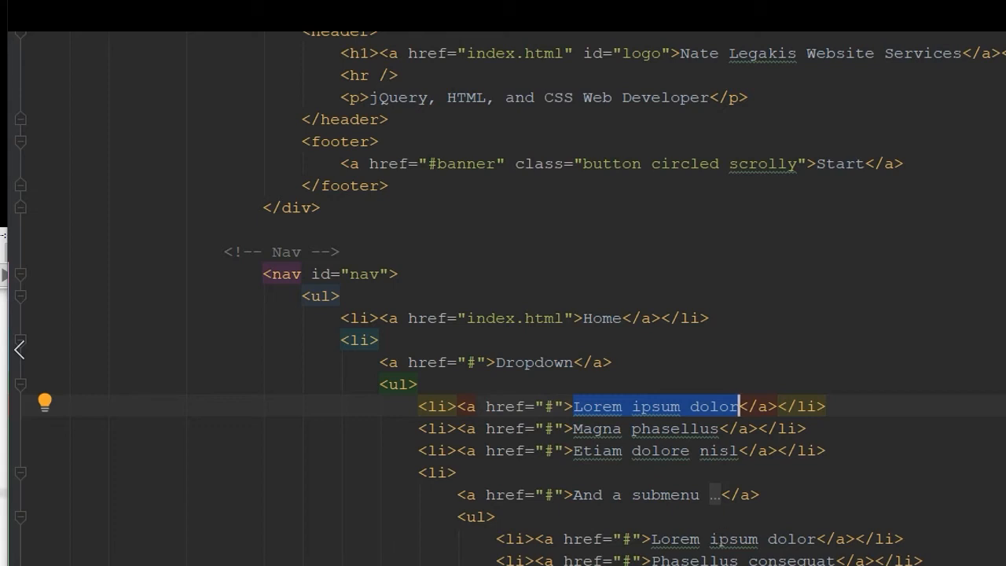
type("Services")
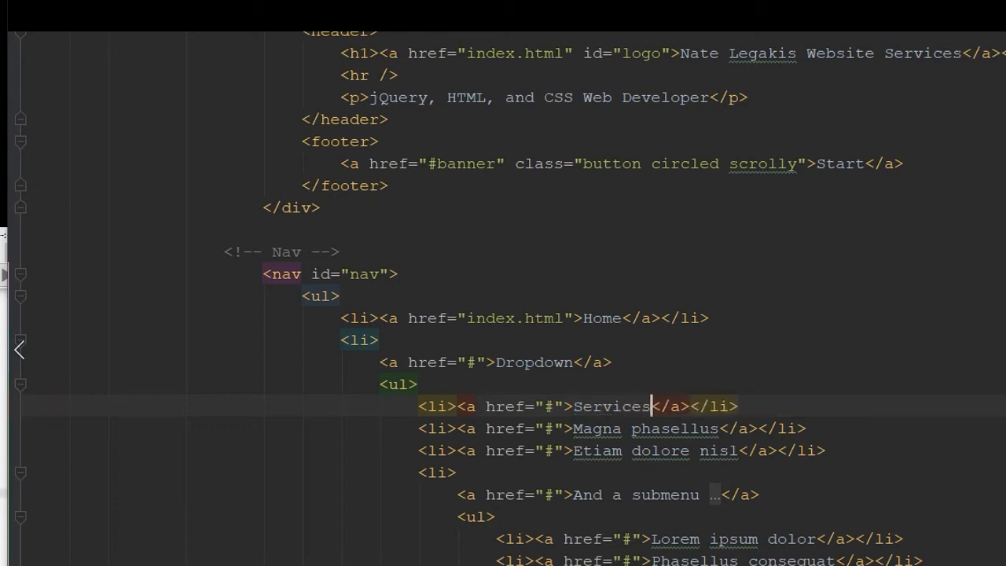
left_click(554, 406)
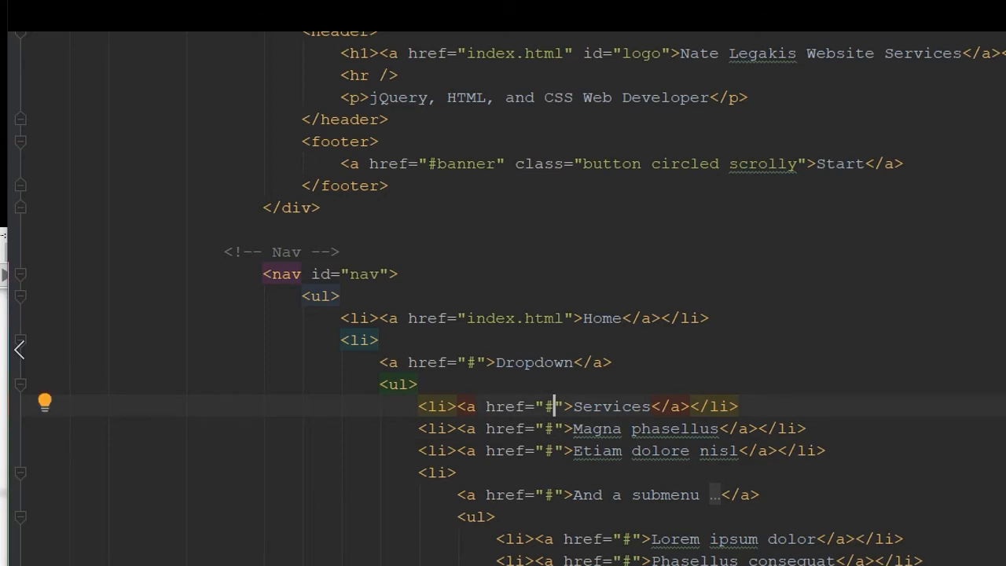
type("services.html")
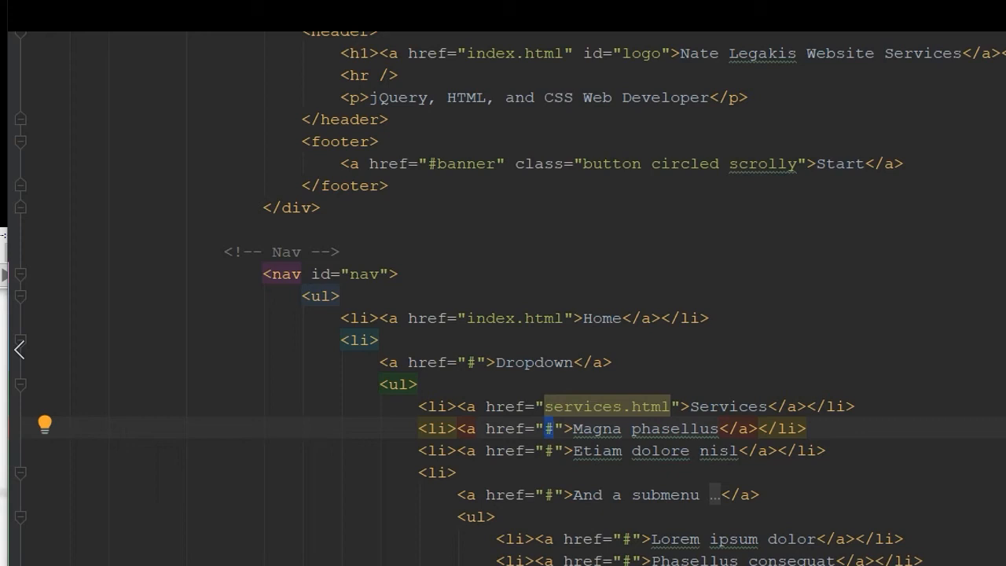
Set the second dropdown item's href to social.html and its label to 'Social'.
type("social")
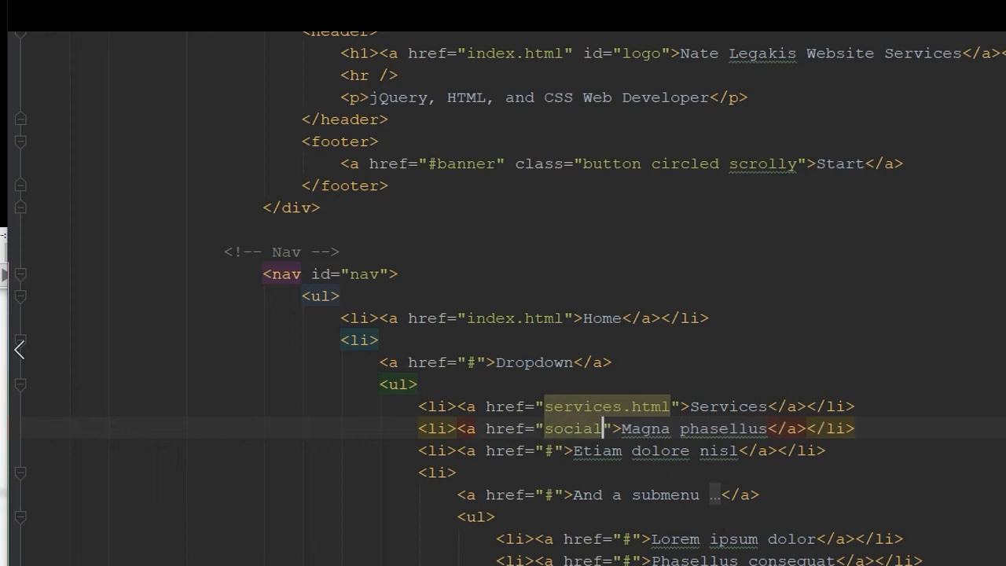
type(".html")
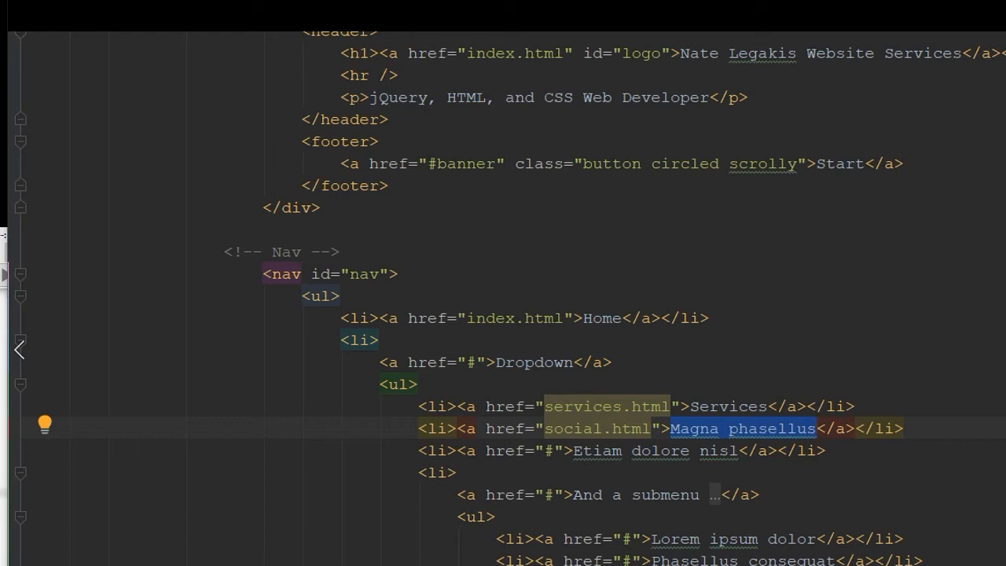
type("Social")
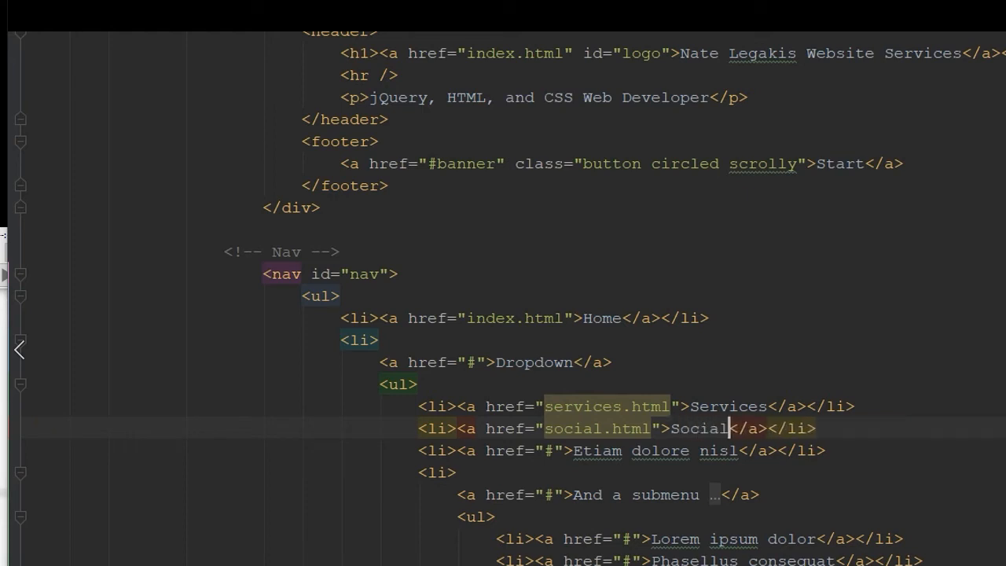
left_click(547, 450)
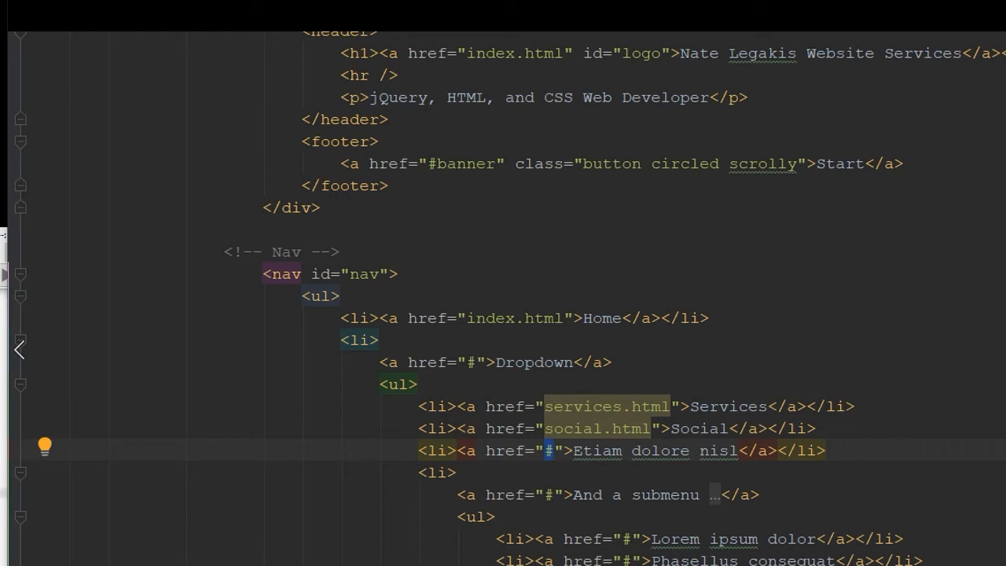
Set the third dropdown item's href to reviews.html and its label to 'Reviews'.
type("Reviews.")
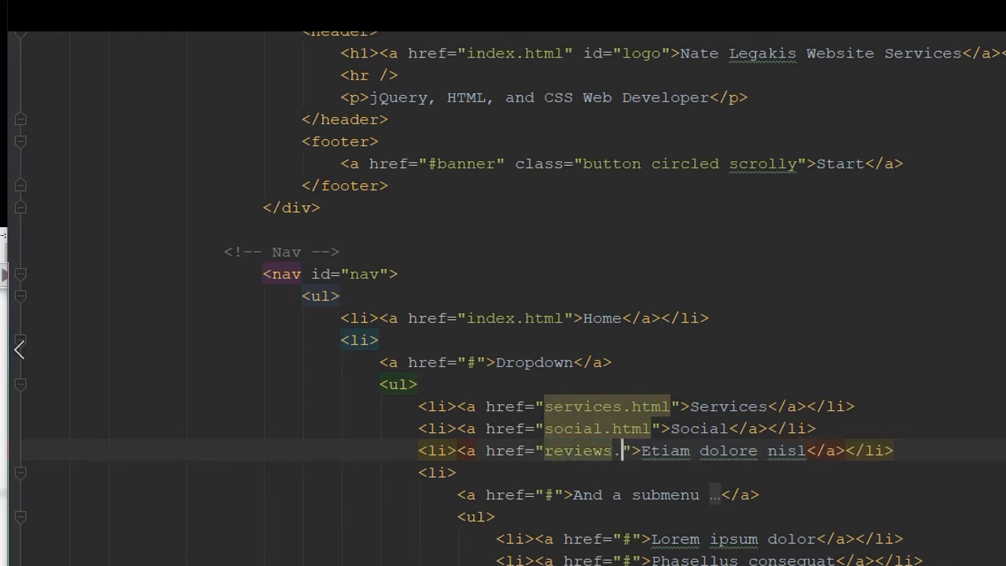
type("html")
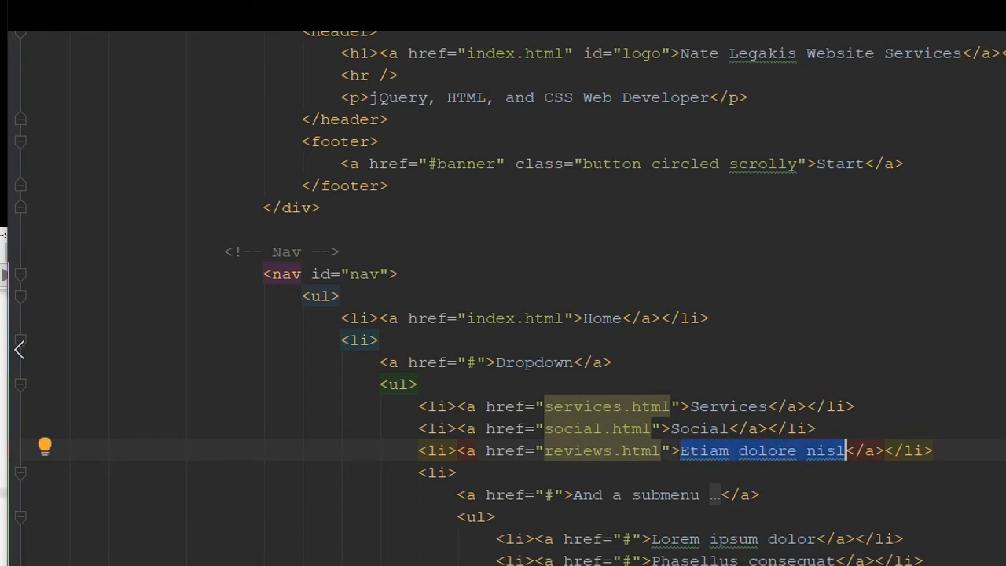
type("Revi")
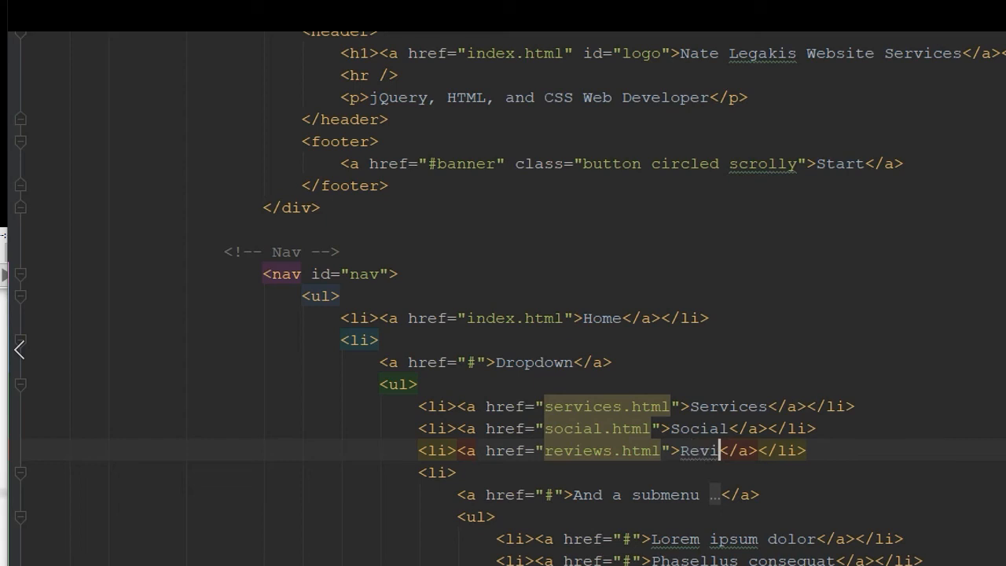
type("ews")
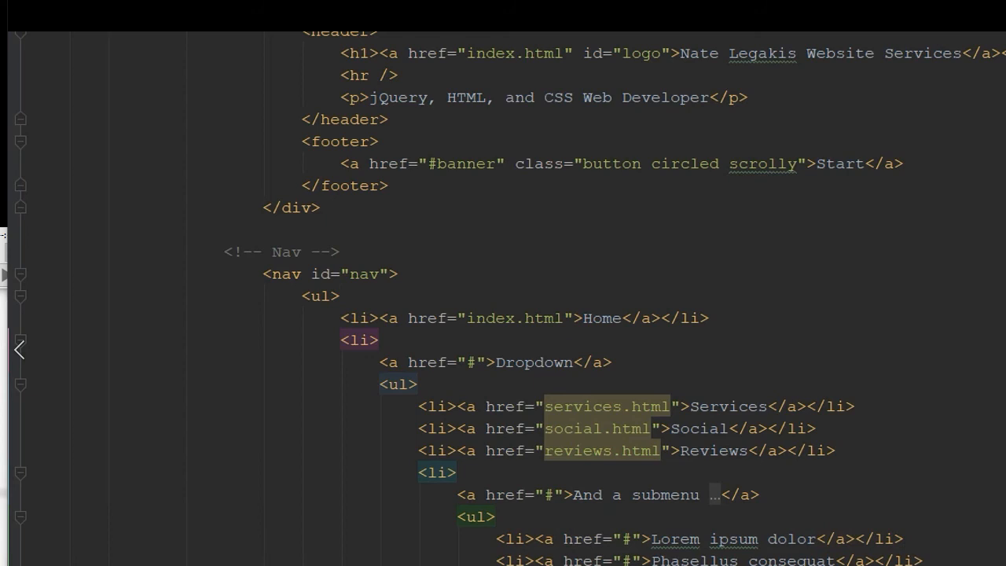
left_click(437, 472)
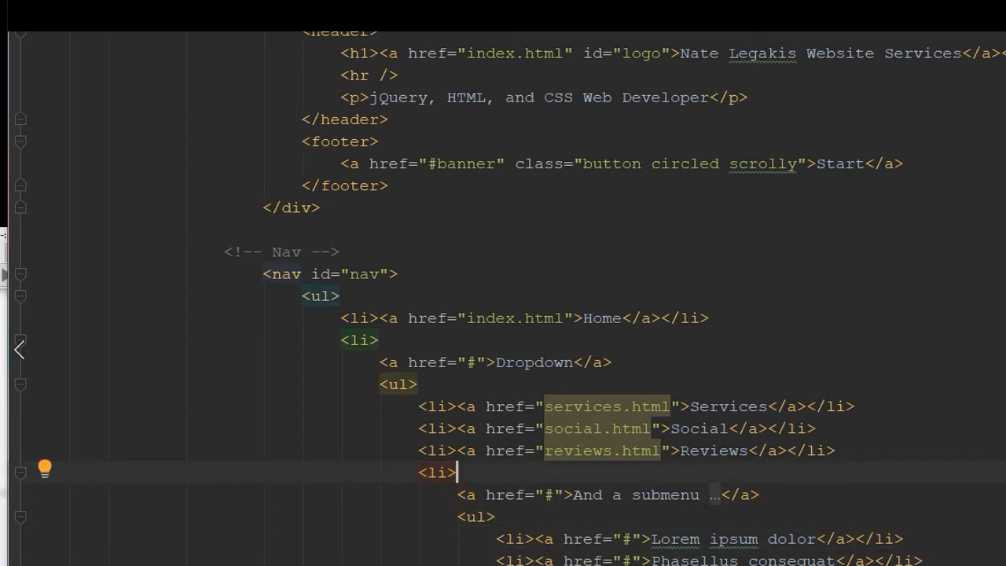